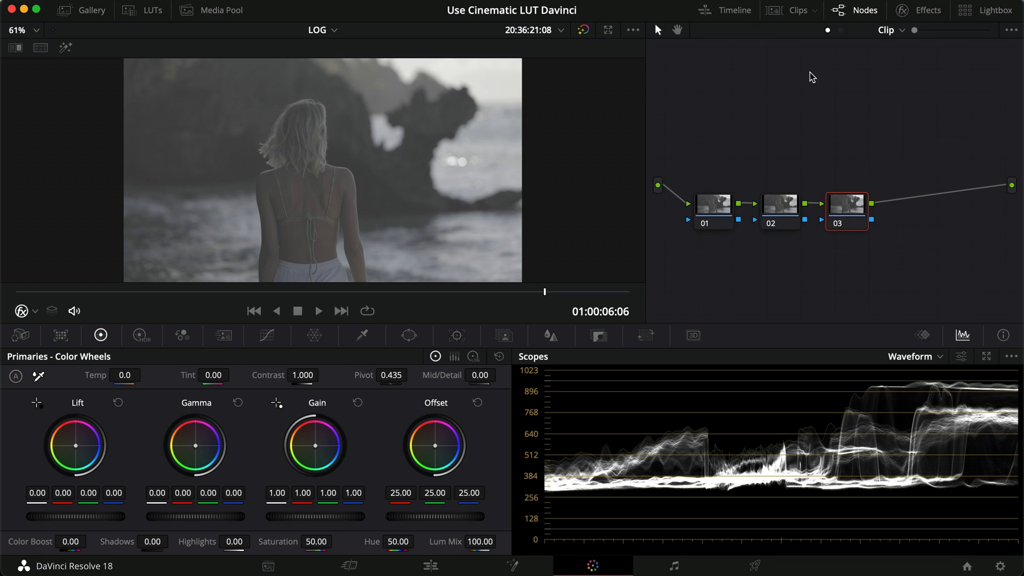
- Add a Color Space Transform on node 03 set to Canon Cinema Gamut / Canon Log 3 into Rec.709
click(924, 9)
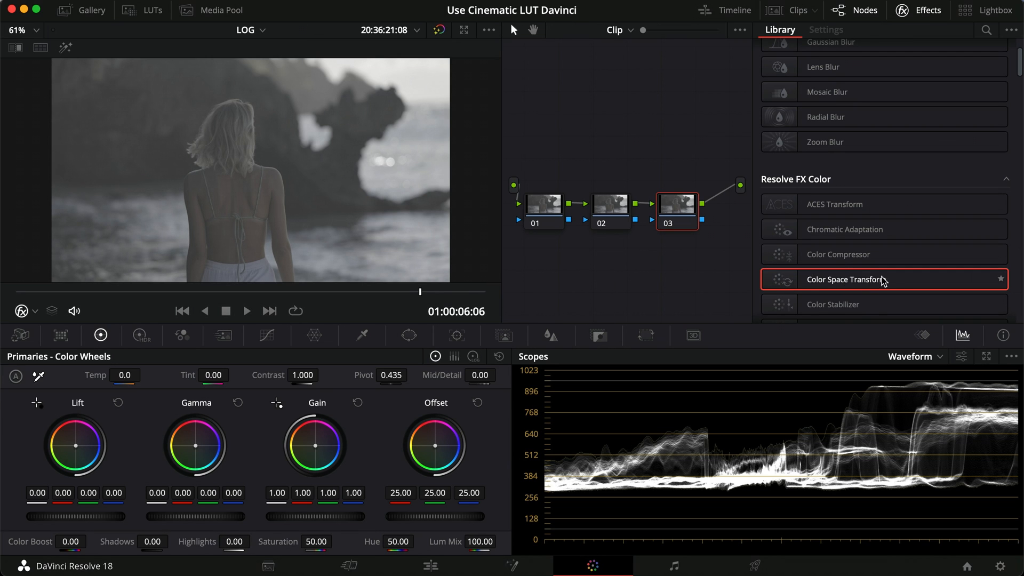
click(825, 29)
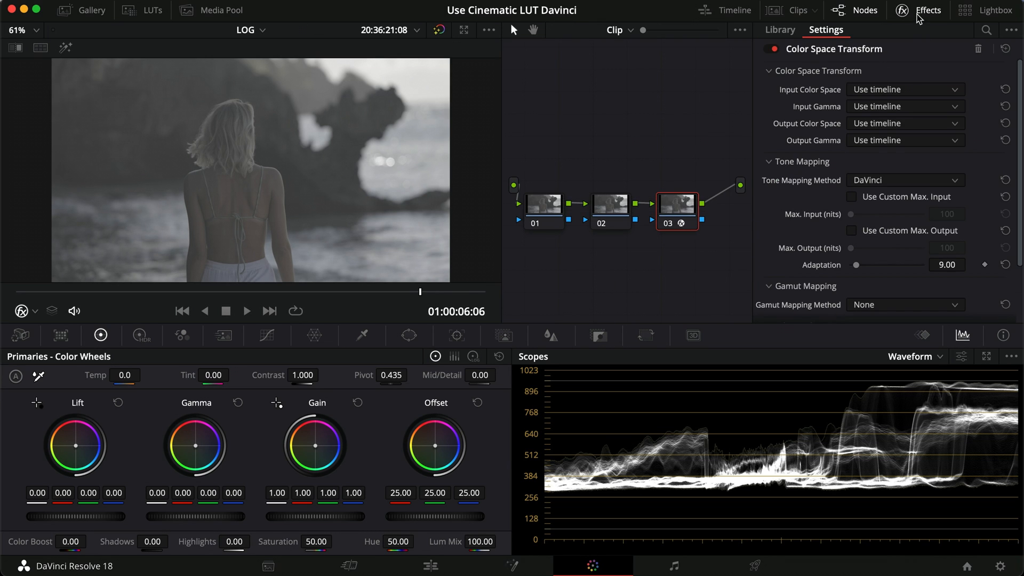
click(903, 89)
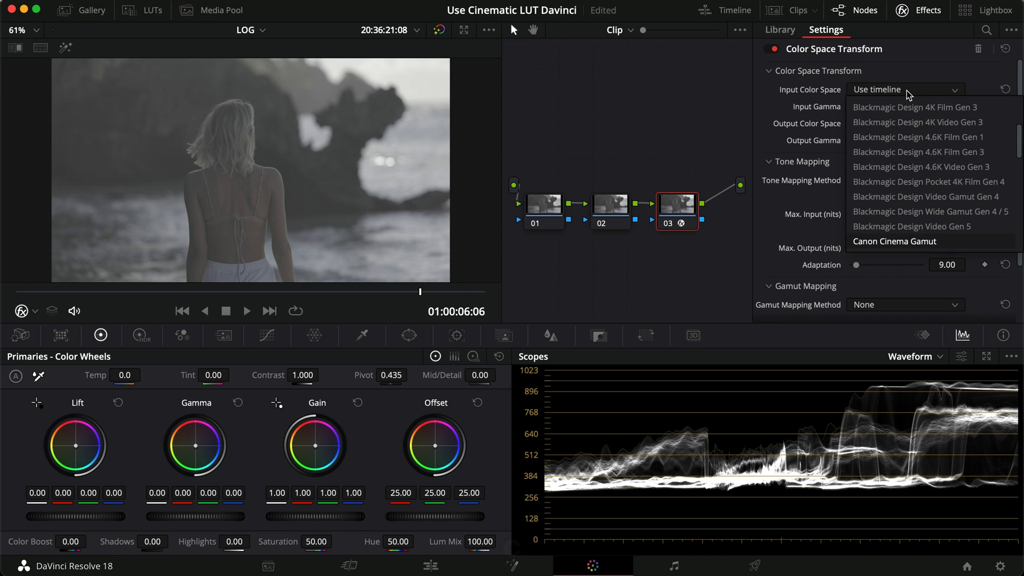
click(893, 241)
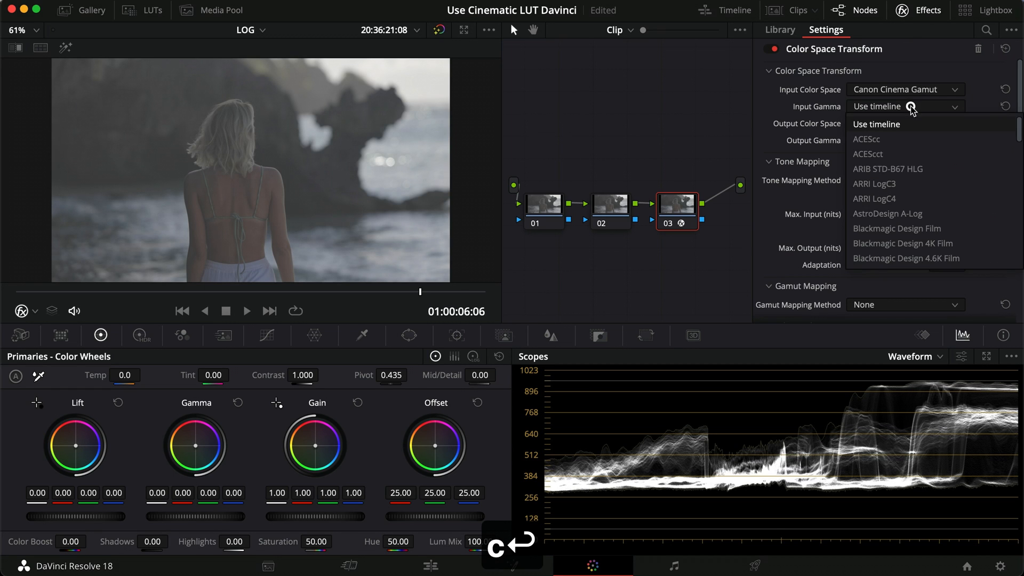
click(876, 258)
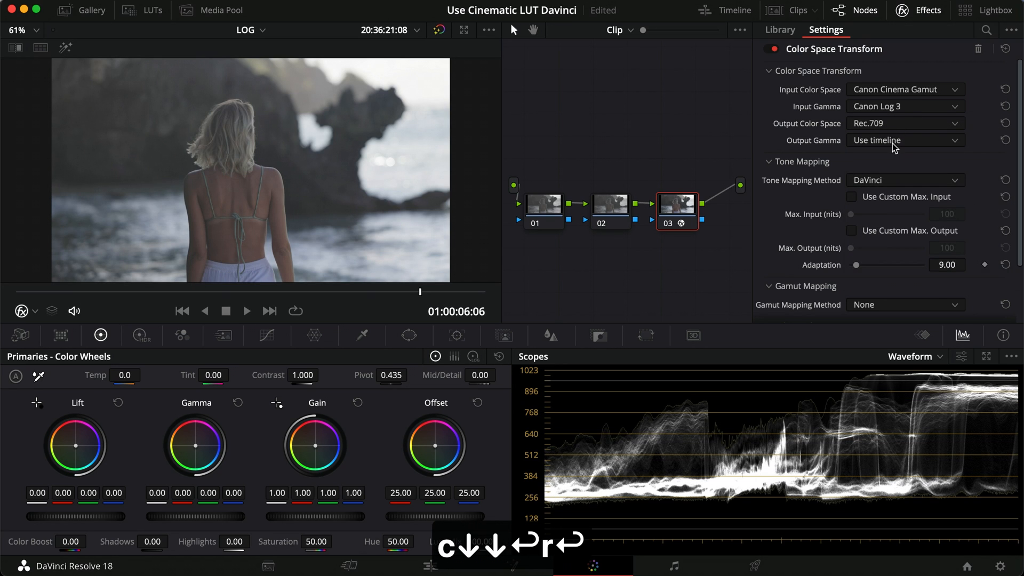
click(903, 140)
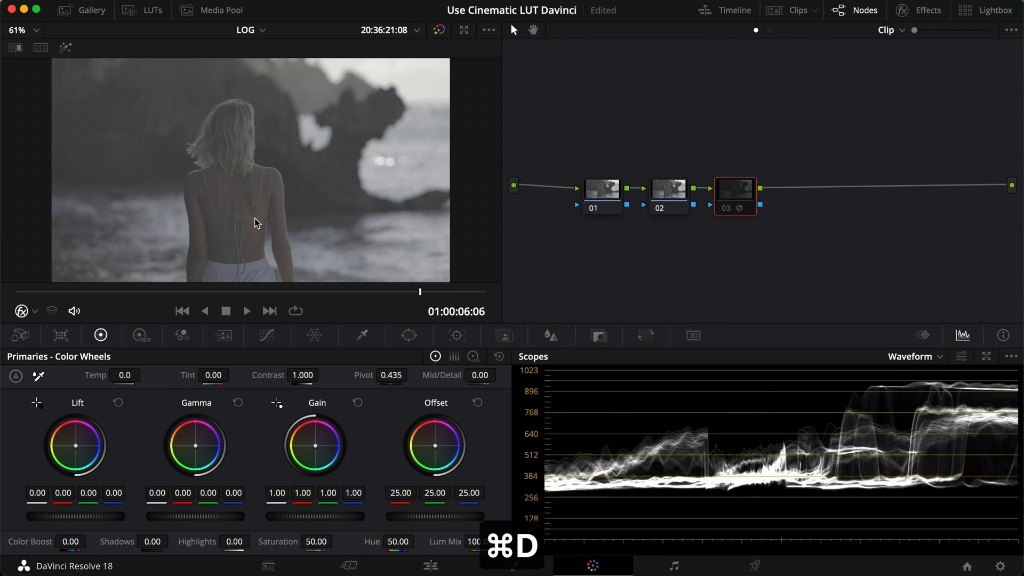
- Re-enable the transform node and apply the Base Cine LOG LUT to node 02
click(740, 208)
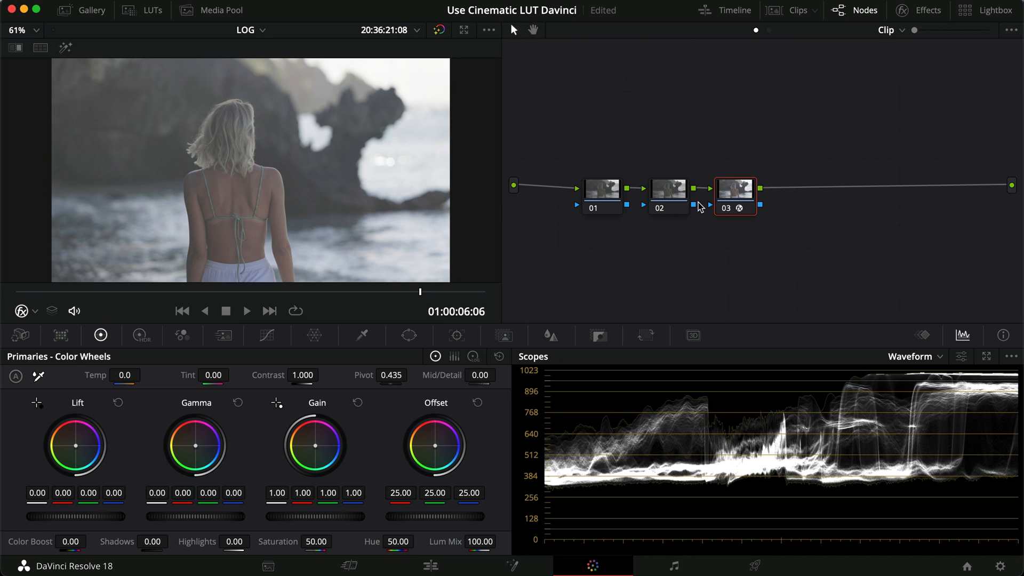
click(153, 9)
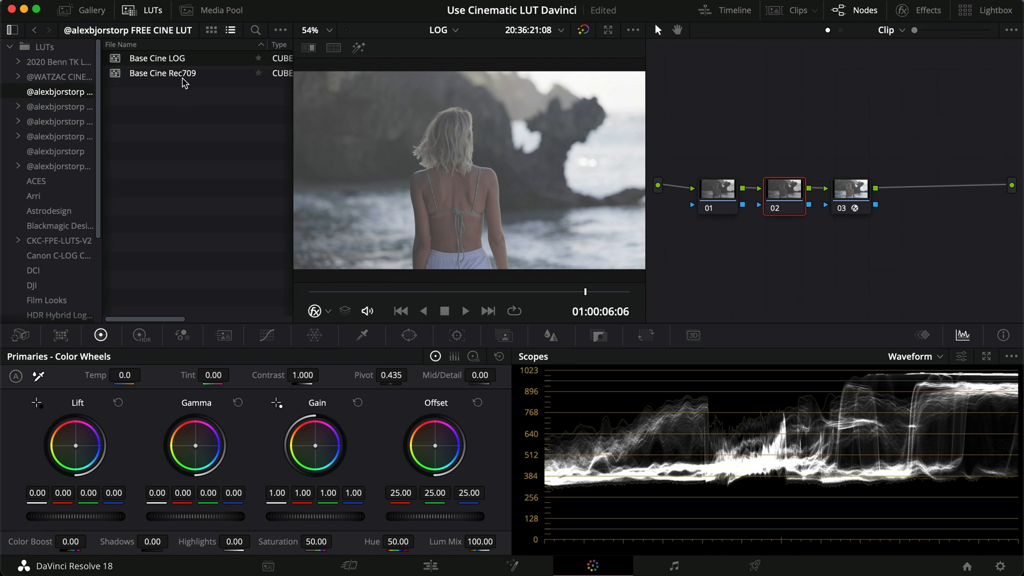
click(157, 58)
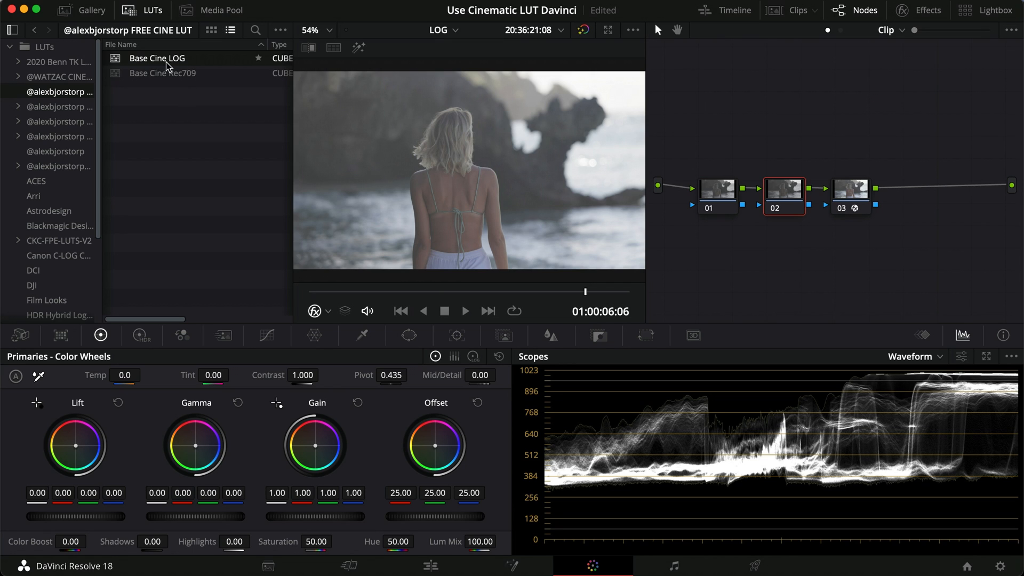
mouse_move(184, 66)
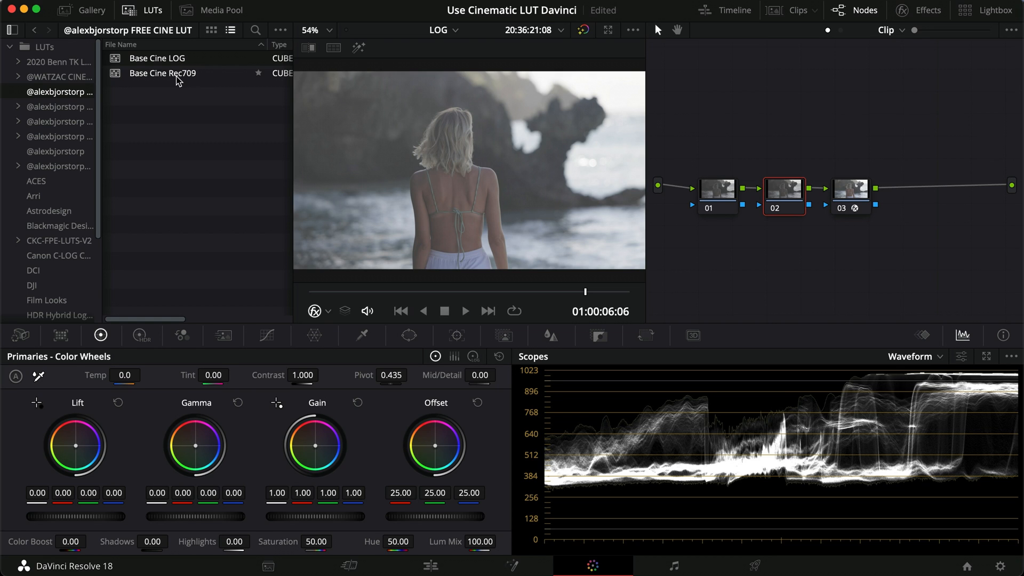
click(156, 58)
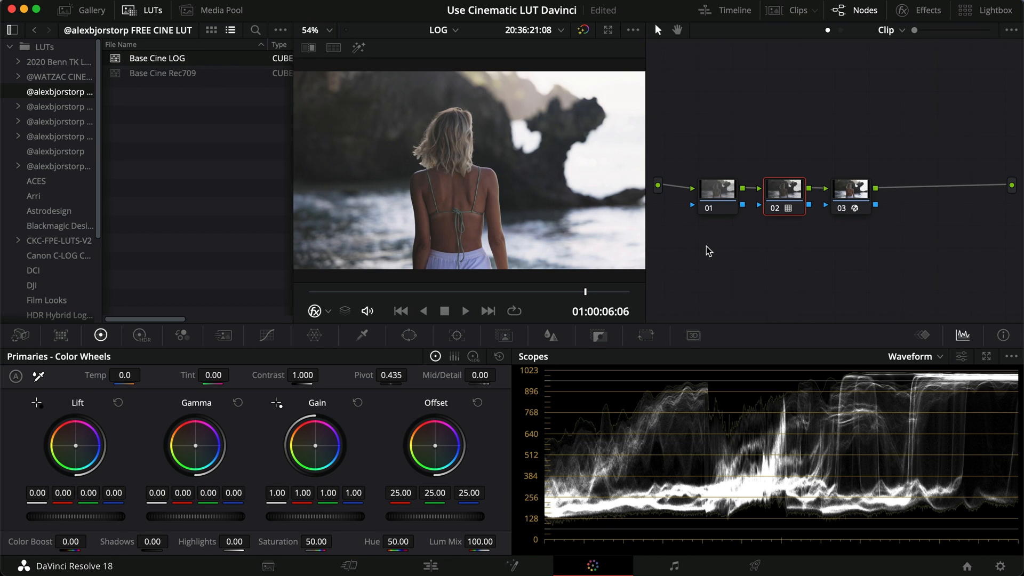
- Lower node 01's Offset to 21.20 to darken the beach shot, toggling nodes to compare
key(cmd+d)
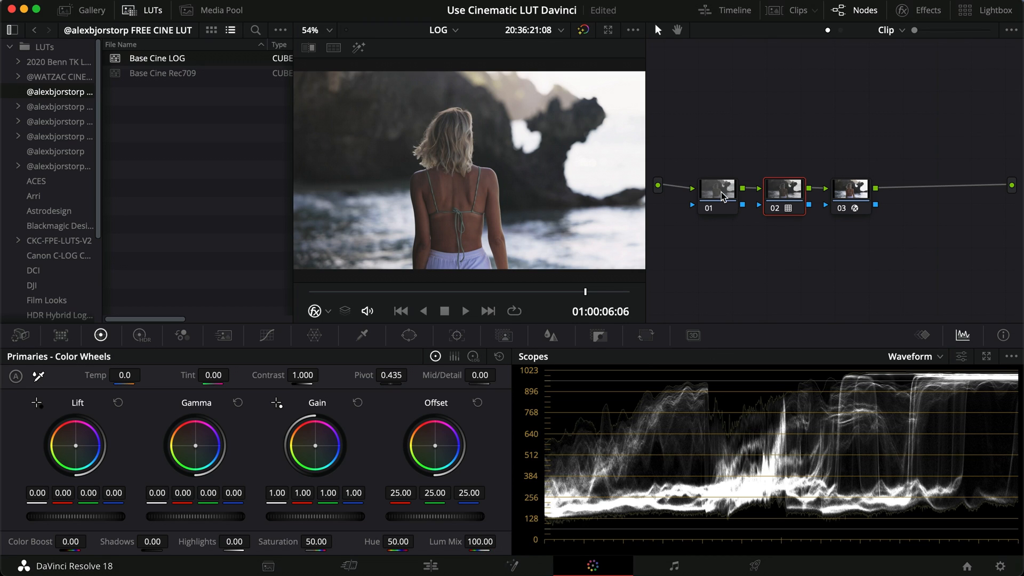
click(717, 188)
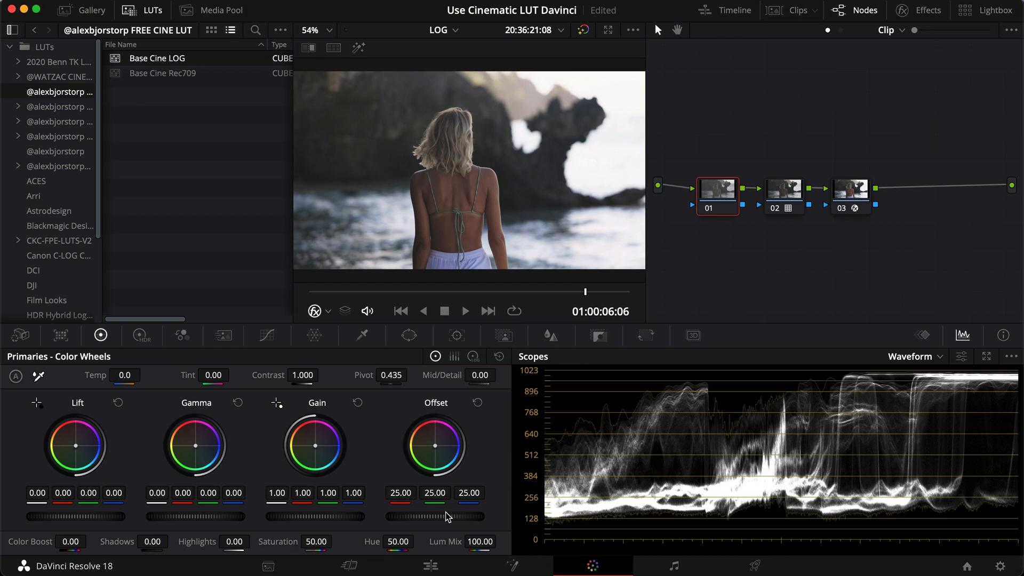
drag(434, 516, 364, 520)
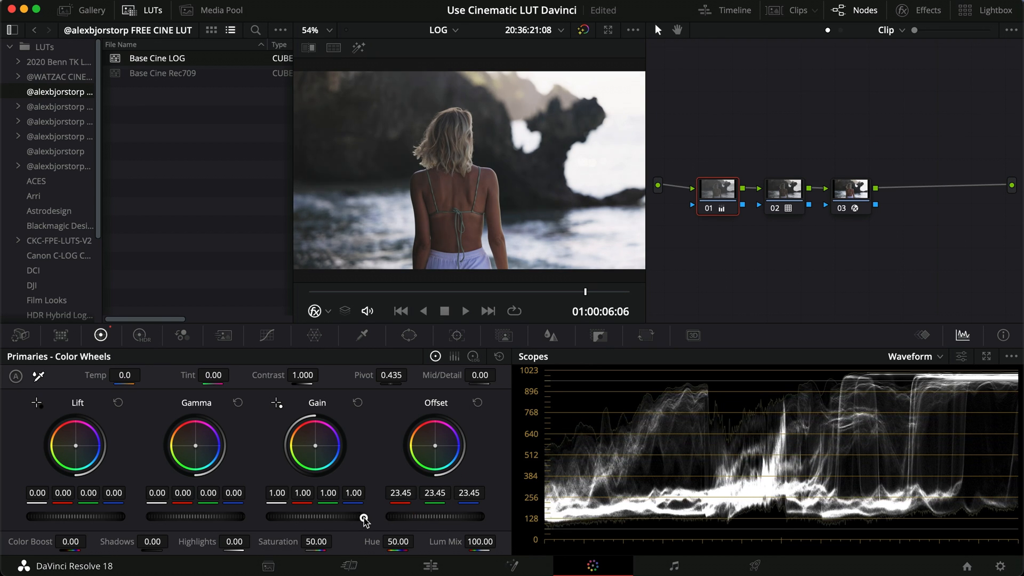
drag(366, 516, 282, 516)
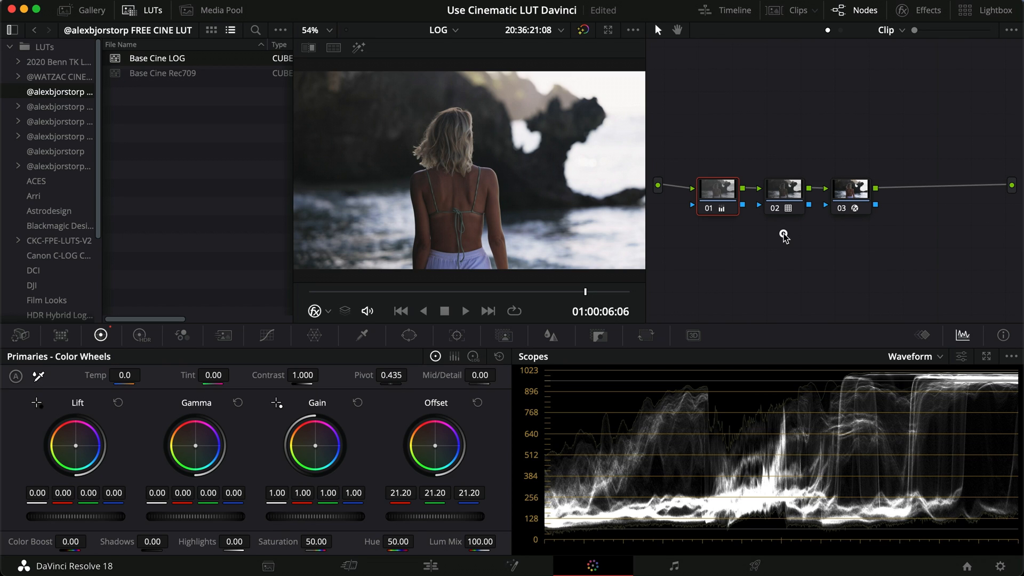
click(783, 190)
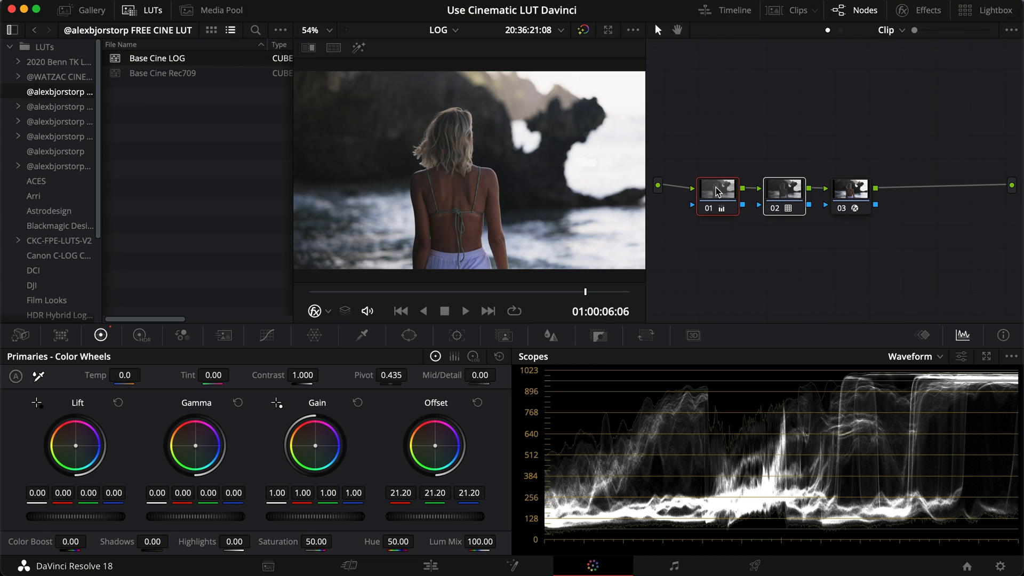
key(cmd+d)
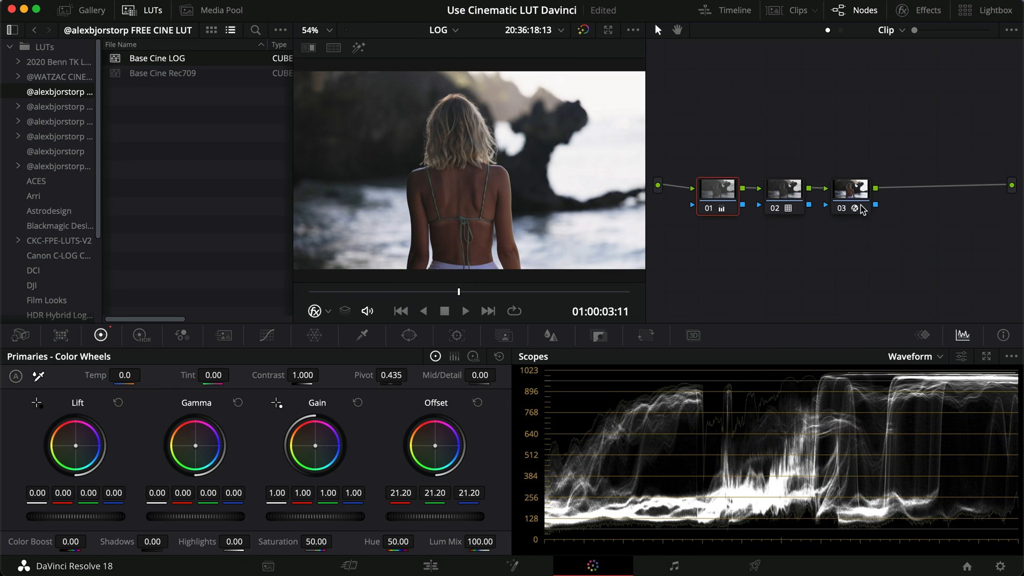
mouse_move(841, 203)
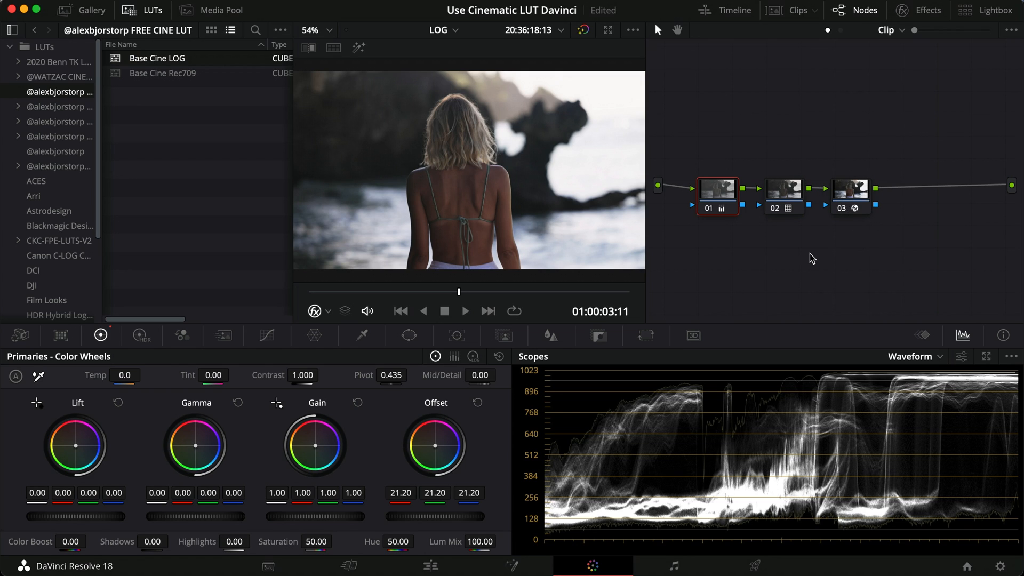
mouse_move(819, 275)
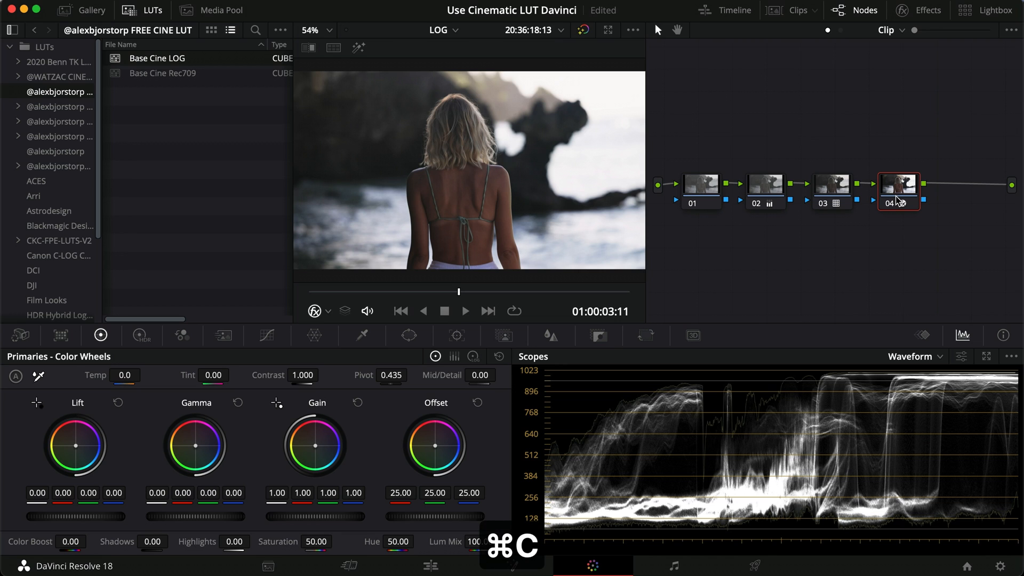
- Lower node 02's Offset to about 10.55, deepening the beach shot under the new fourth node
key(cmd+v)
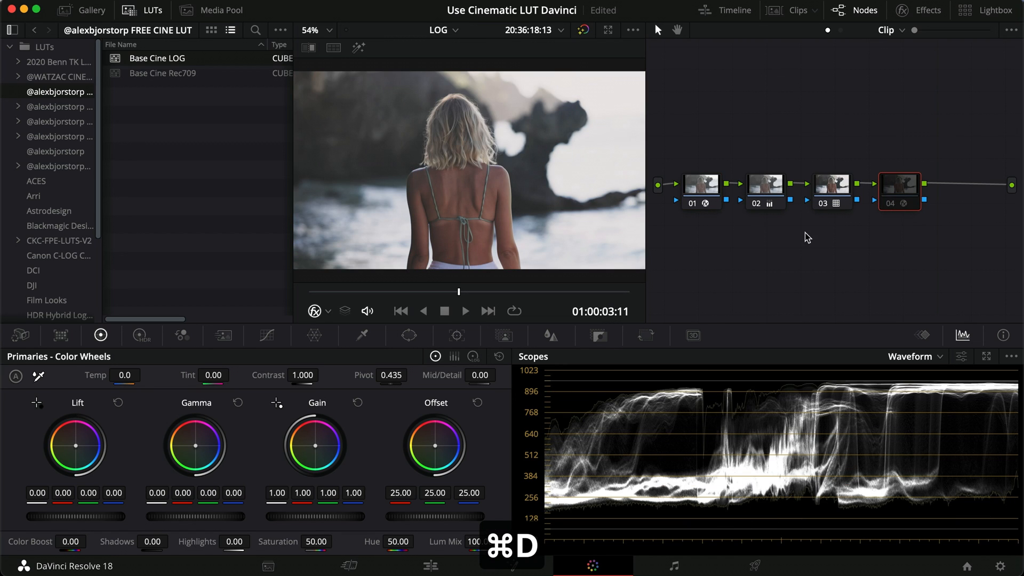
click(765, 184)
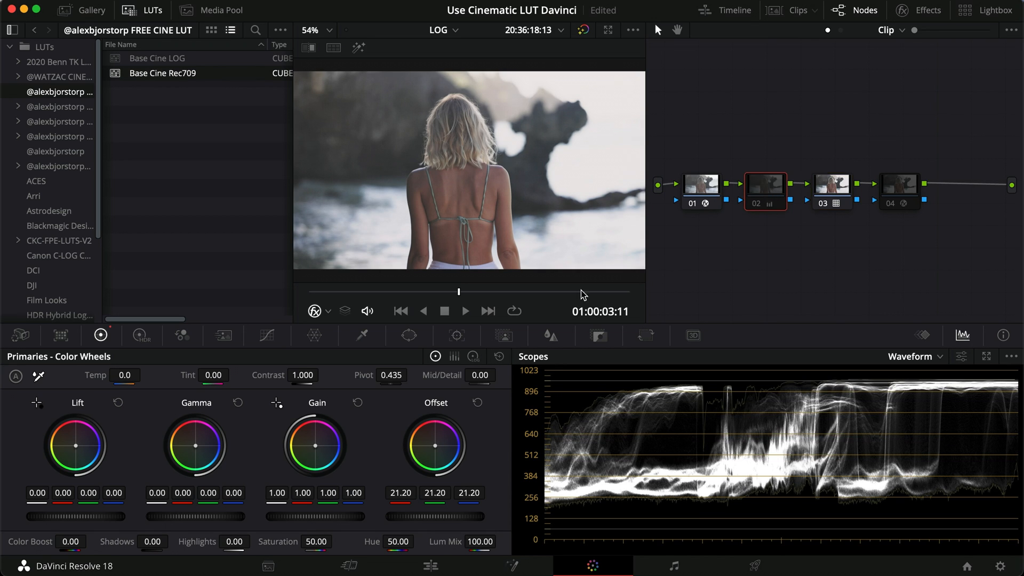
mouse_move(463, 455)
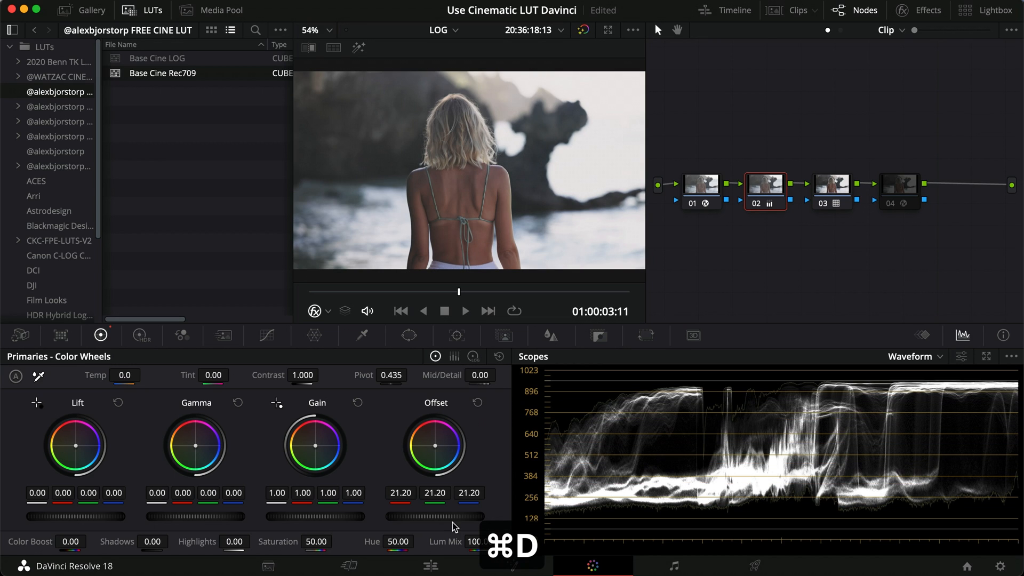
drag(405, 516, 388, 516)
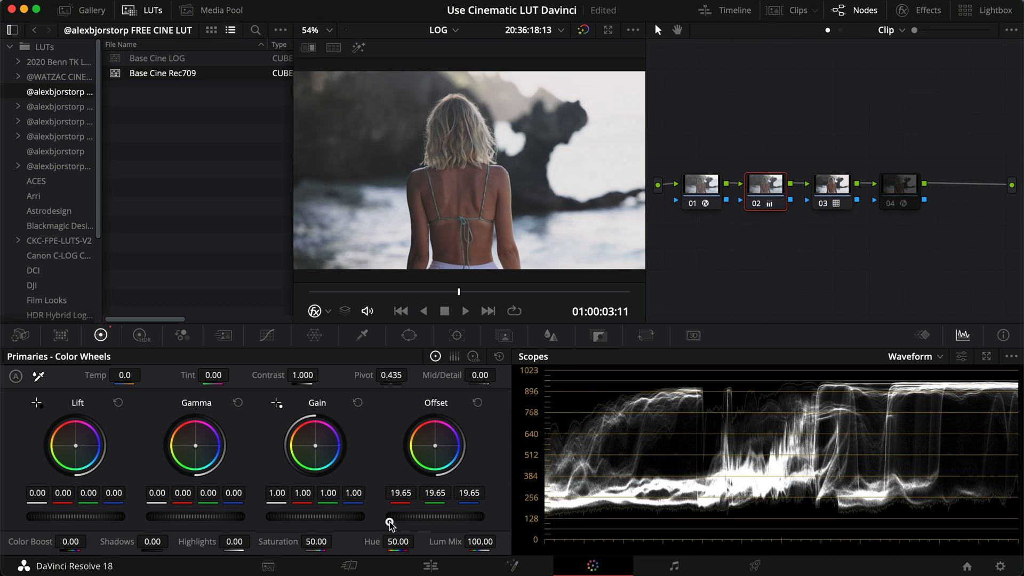
drag(390, 516, 409, 516)
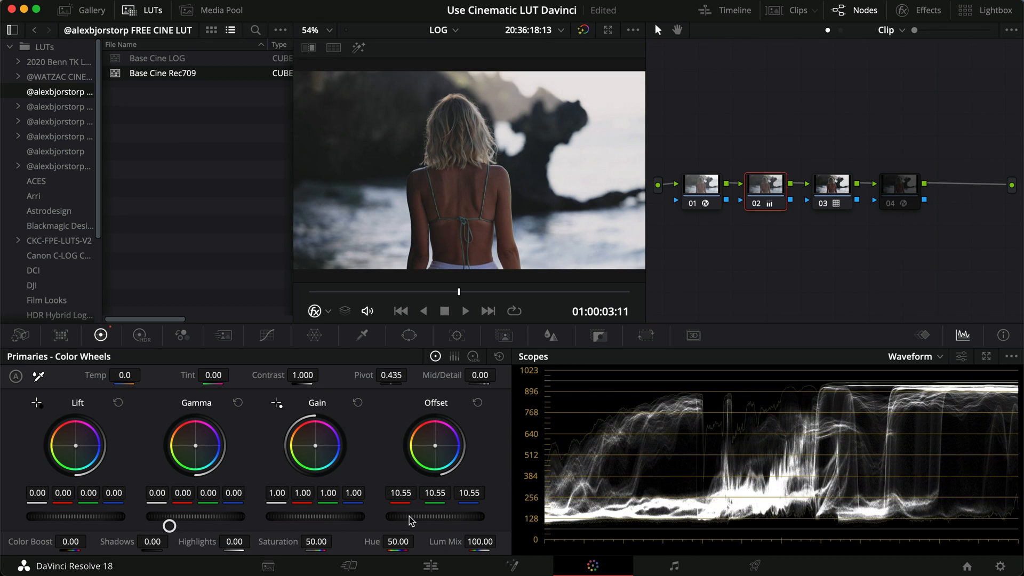
mouse_move(515, 237)
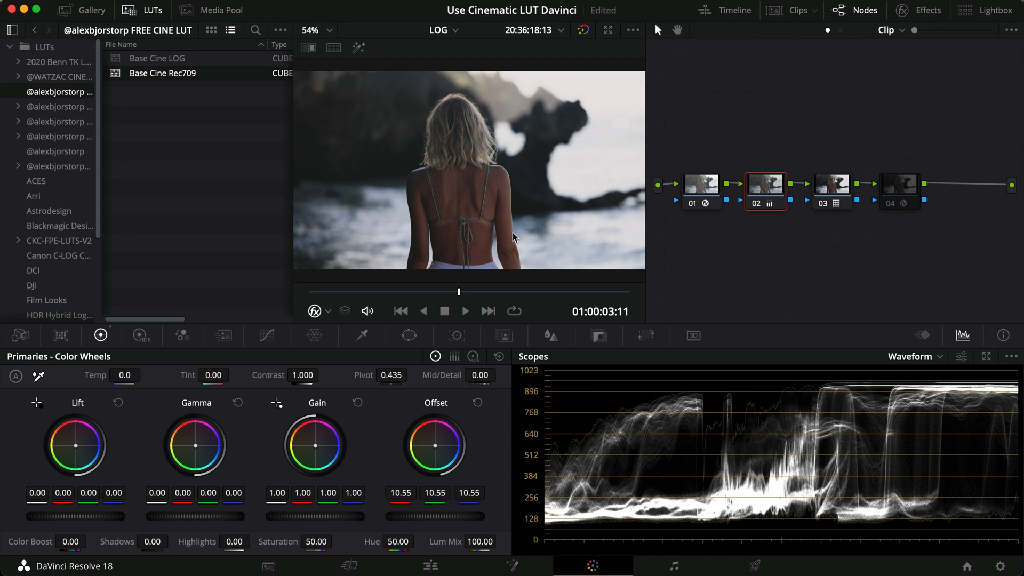
click(465, 310)
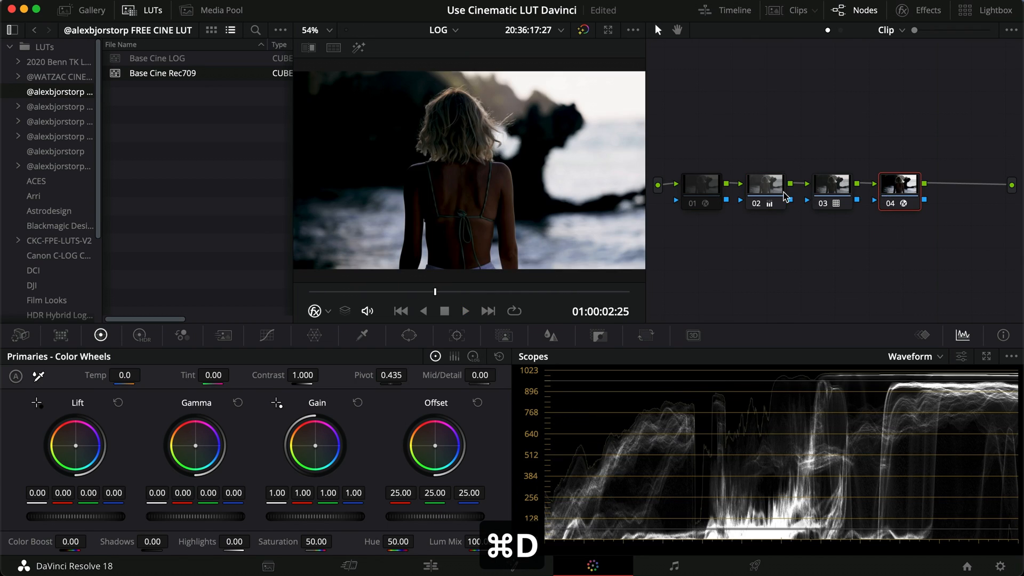
- Raise node 02's Offset to 17.75 with the fourth node active, lifting the beach shot
click(831, 184)
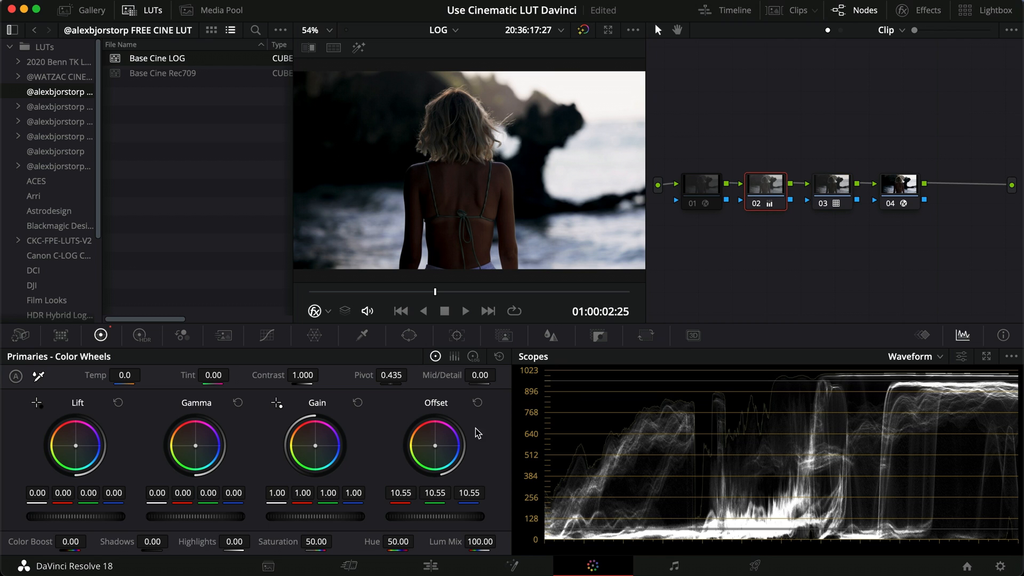
drag(430, 516, 382, 516)
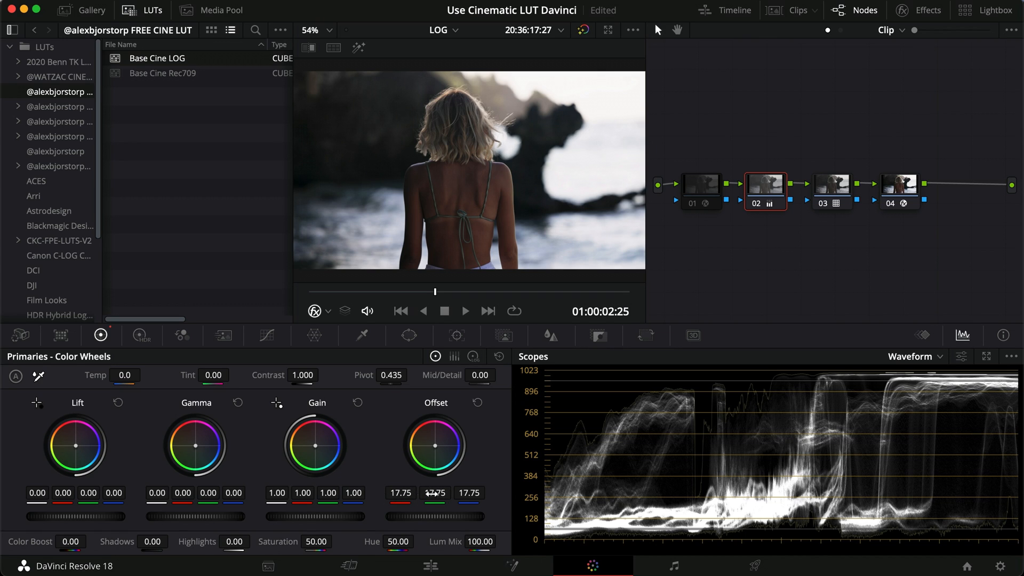
mouse_move(423, 481)
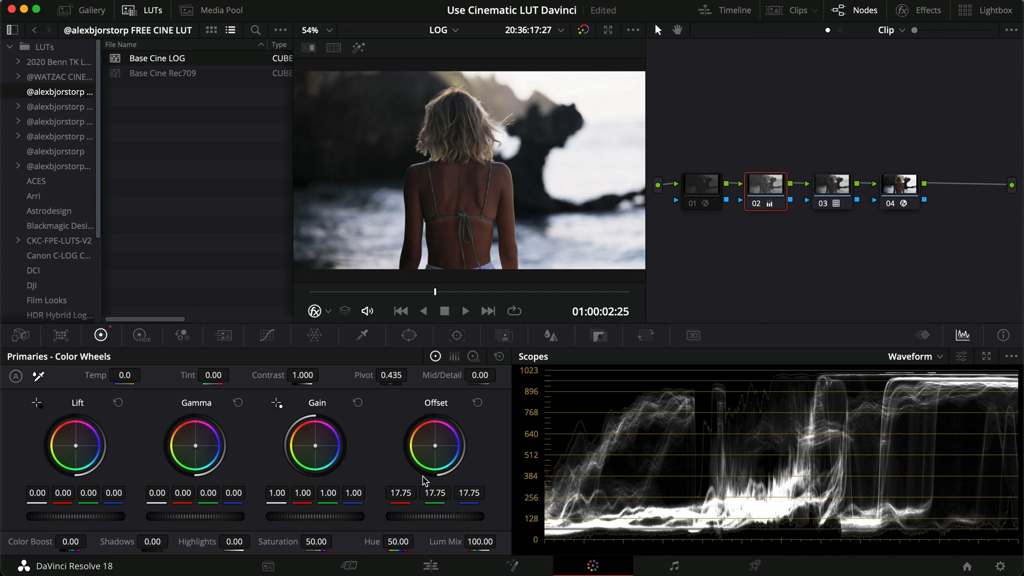
mouse_move(775, 191)
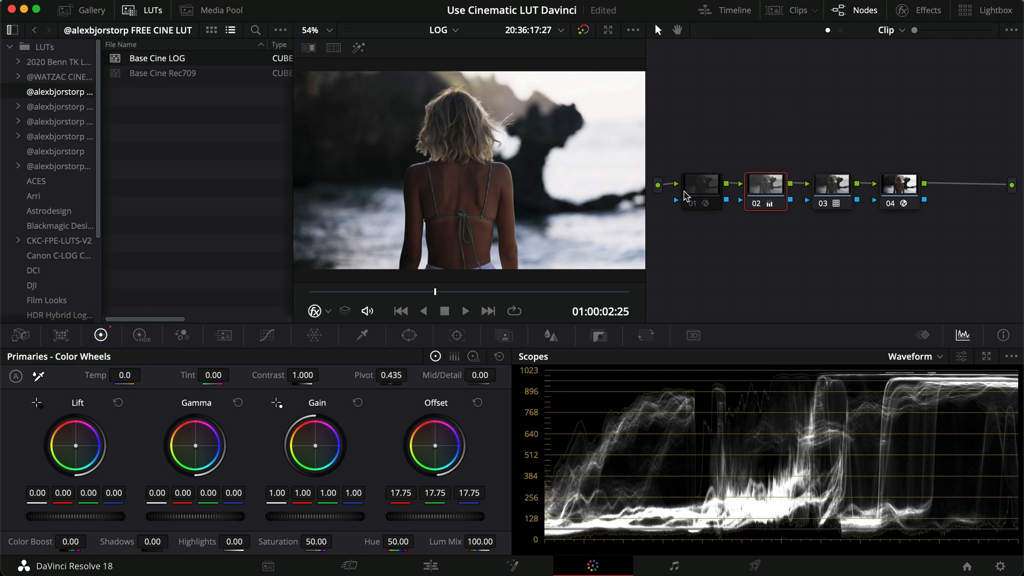
mouse_move(840, 236)
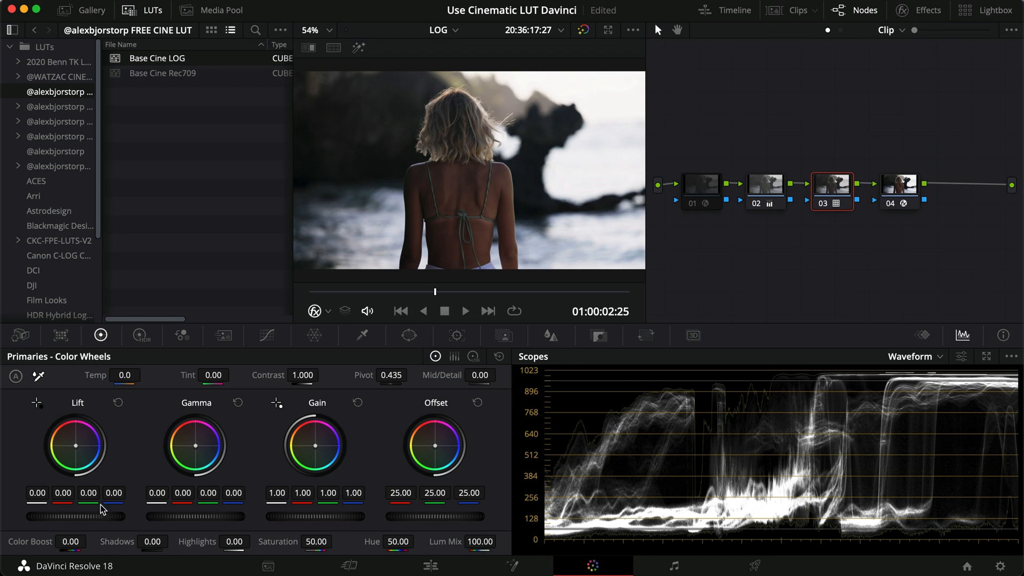
mouse_move(318, 459)
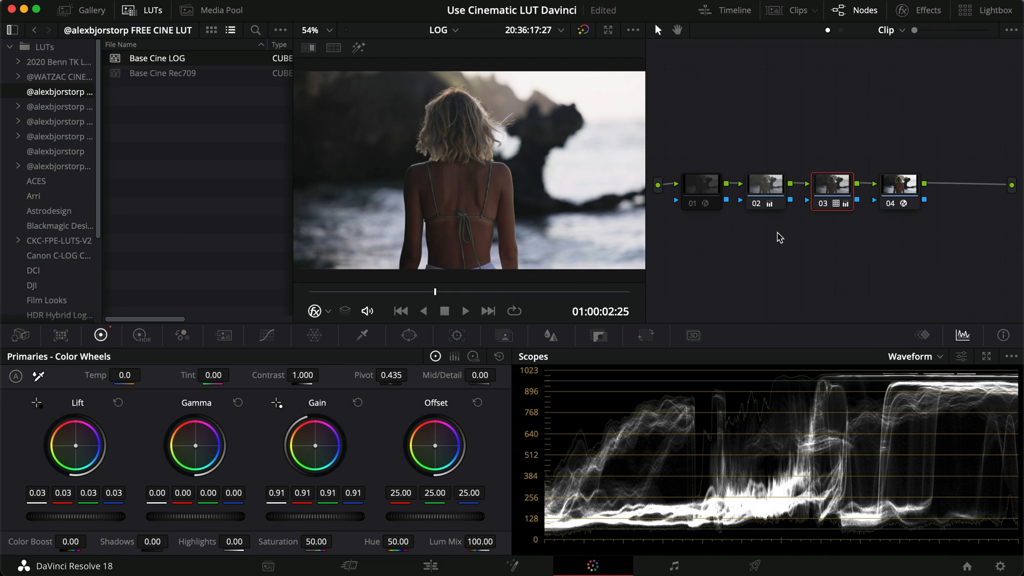
mouse_move(849, 254)
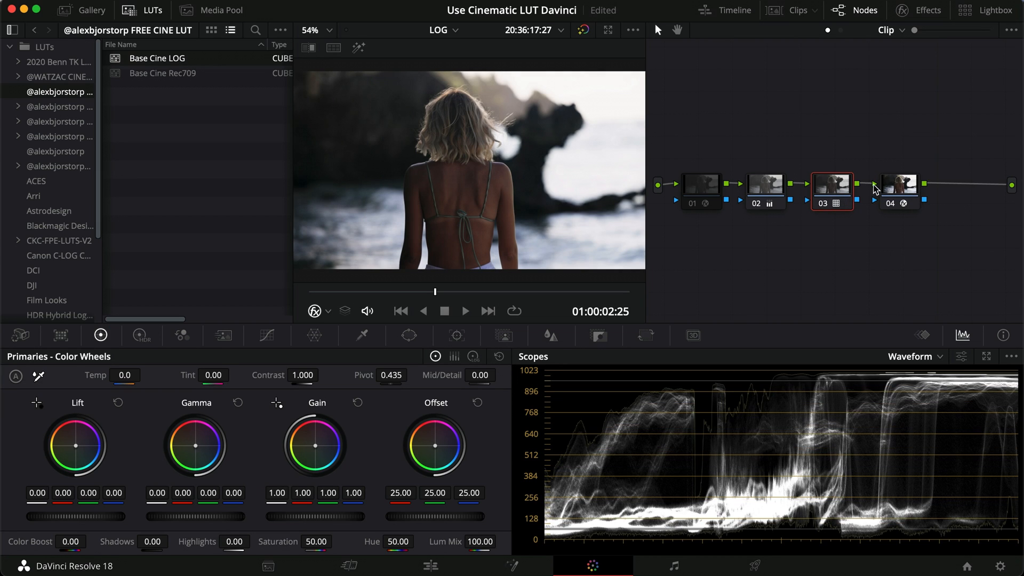
- Switch from the LOG beach timeline to the Rec709 timeline with the sunset clip
click(764, 184)
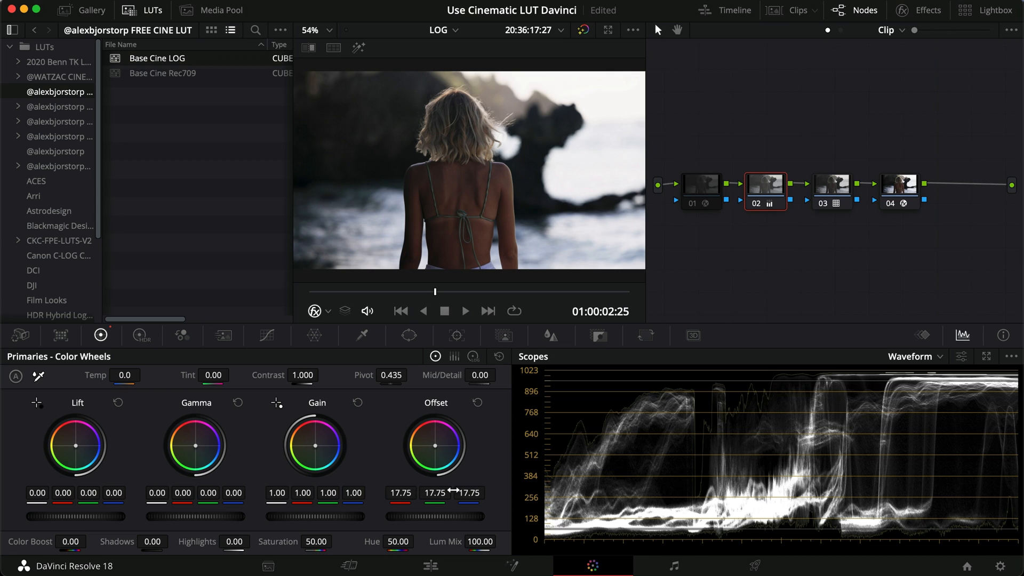
click(442, 30)
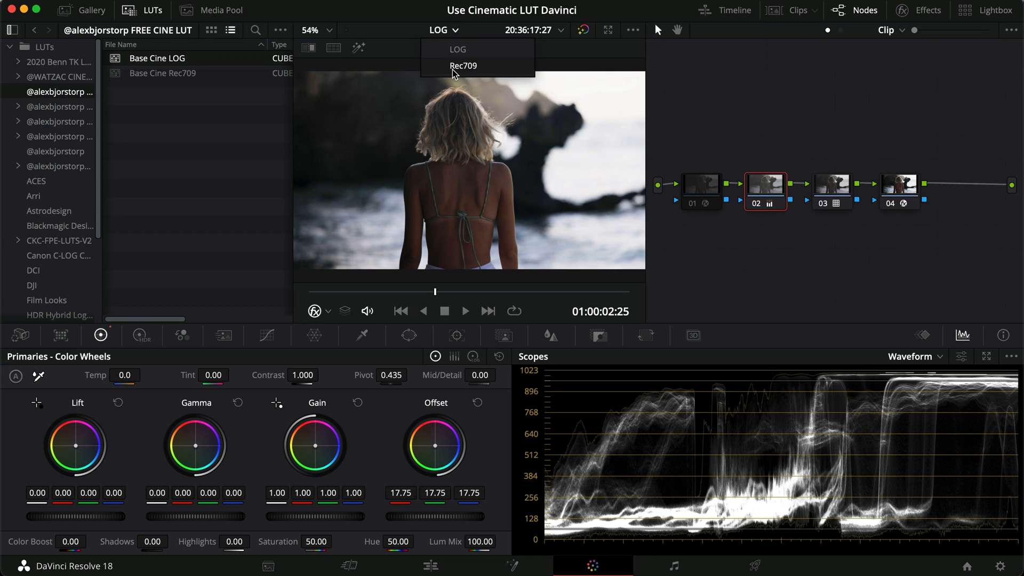
click(463, 65)
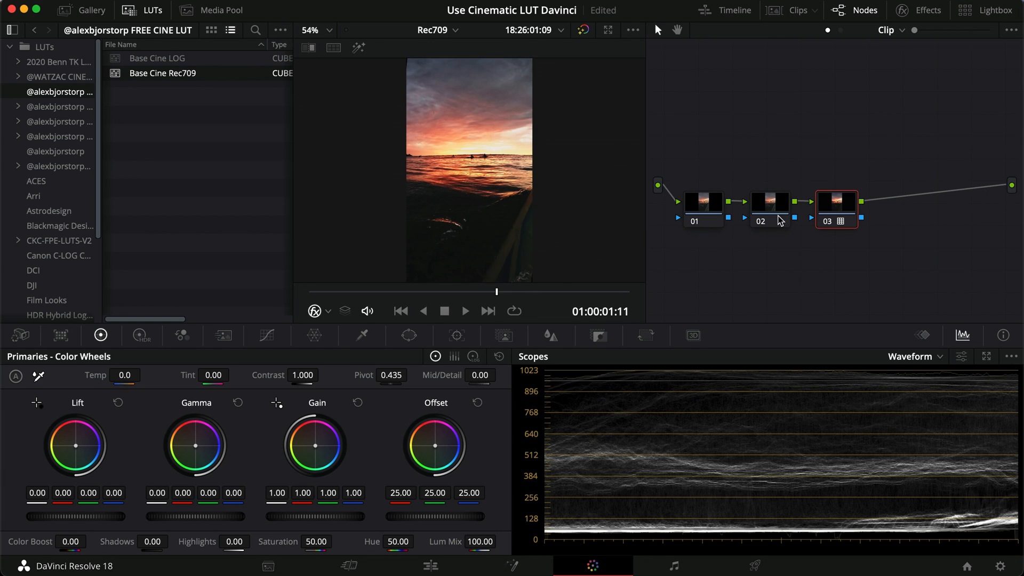
- On the sunset clip's node 02, raise Offset to 37.05, reset Gain and pull Highlights to -95.00
click(769, 201)
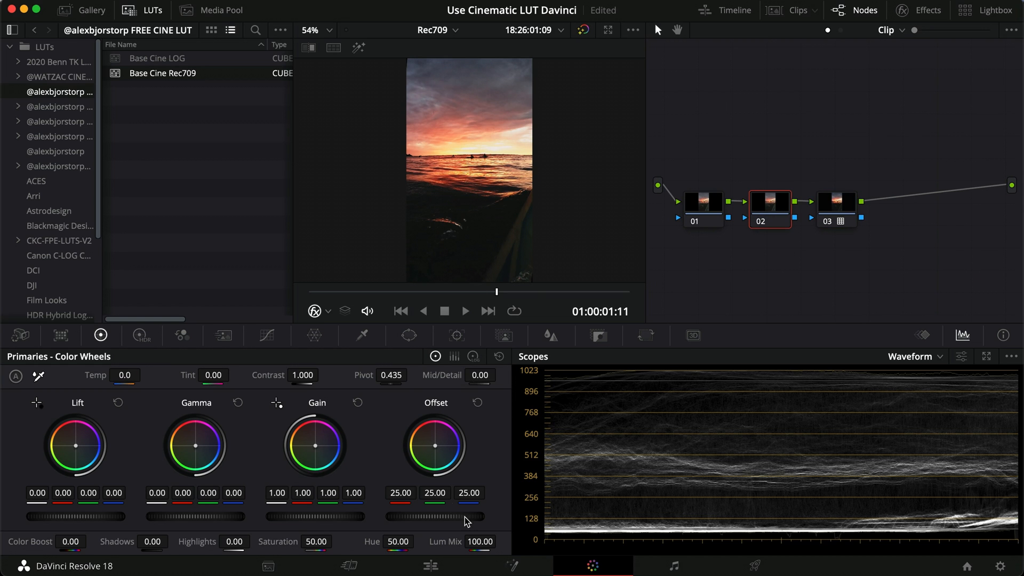
drag(434, 502, 483, 502)
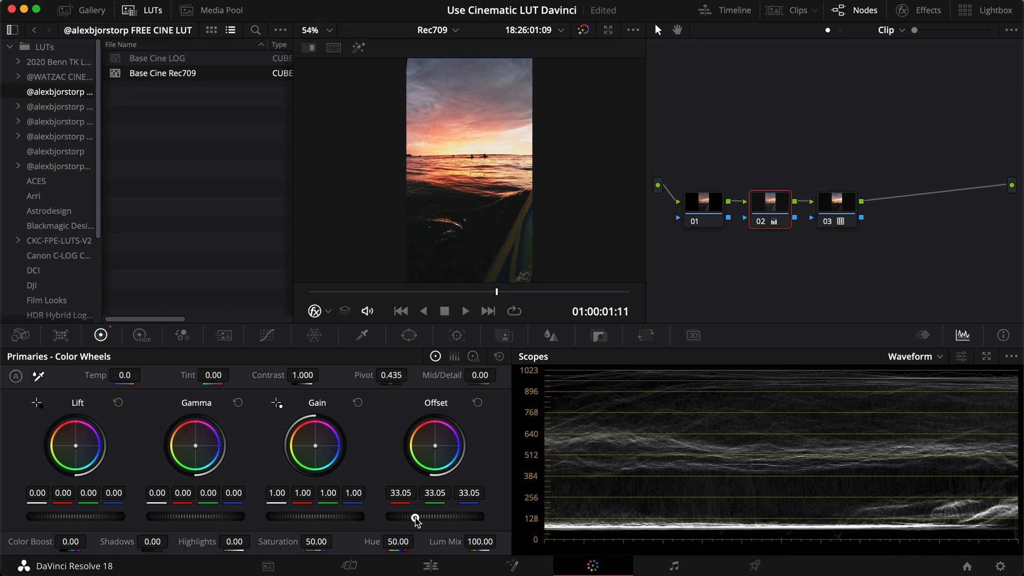
drag(415, 517, 484, 505)
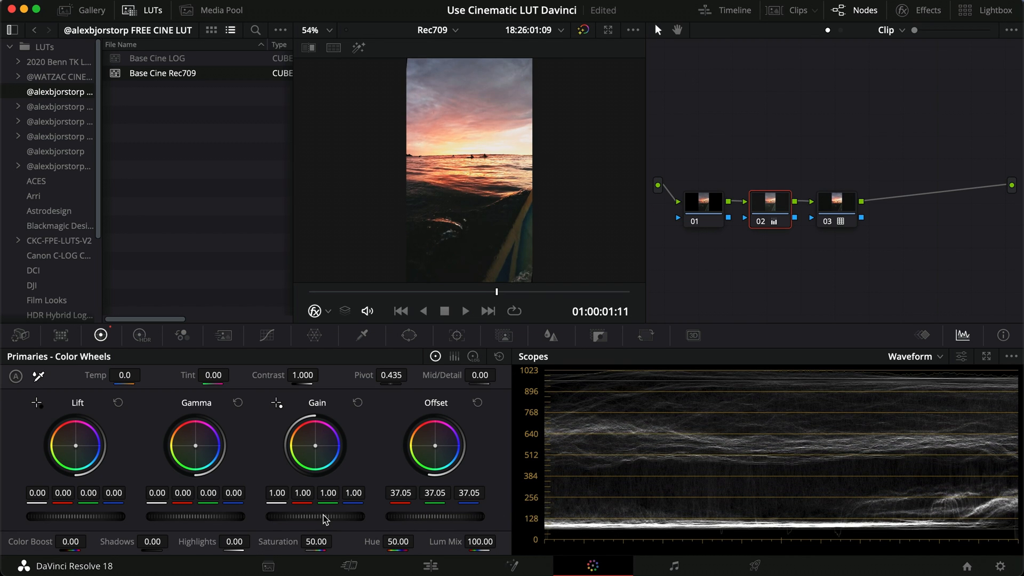
drag(326, 516, 260, 516)
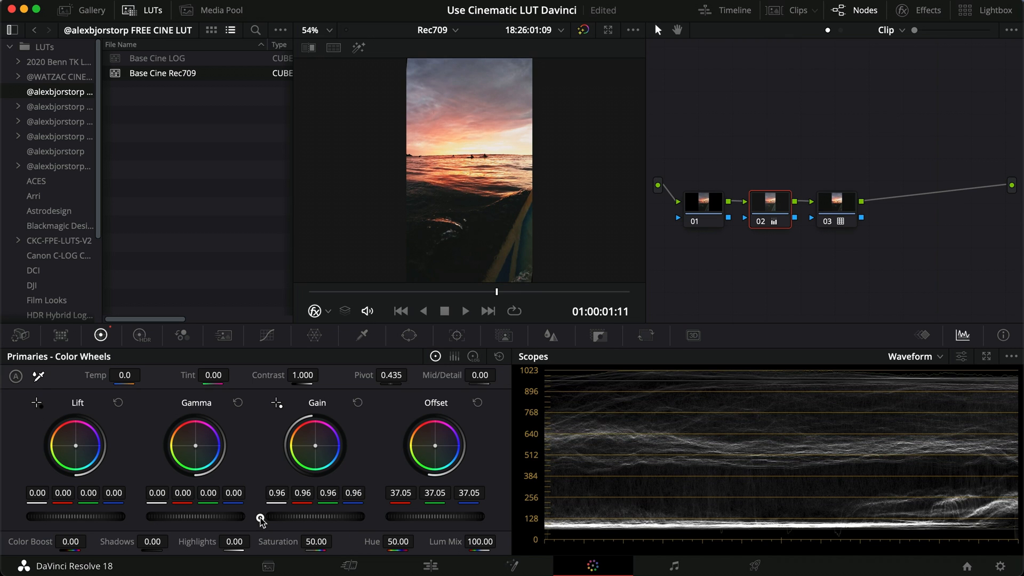
click(357, 400)
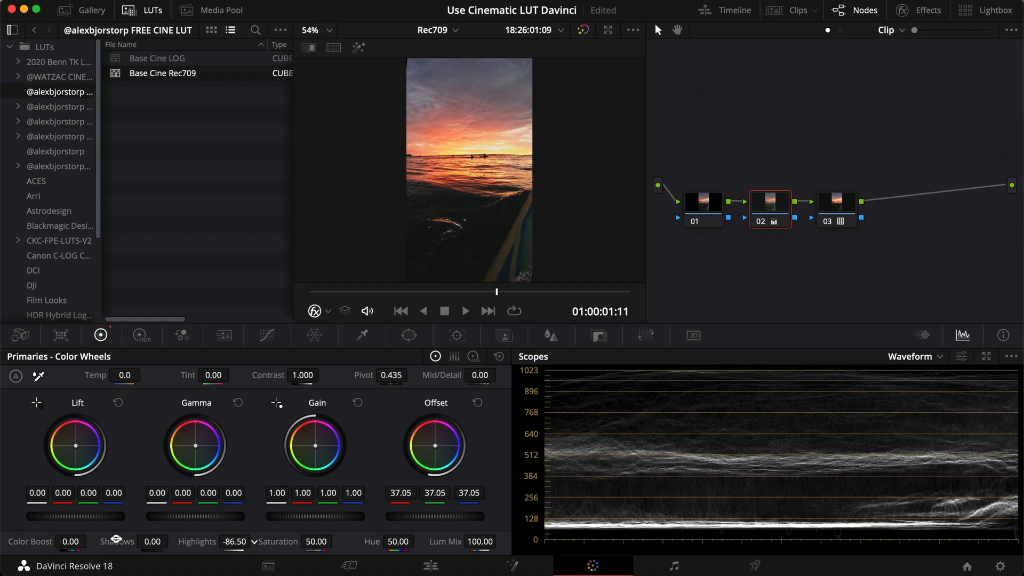
drag(242, 553, 222, 553)
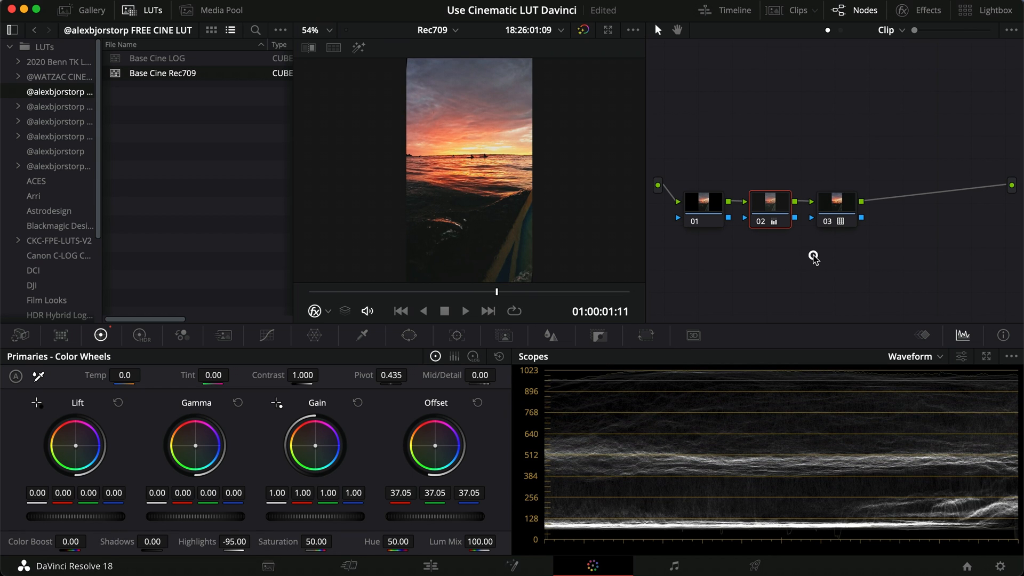
mouse_move(409, 440)
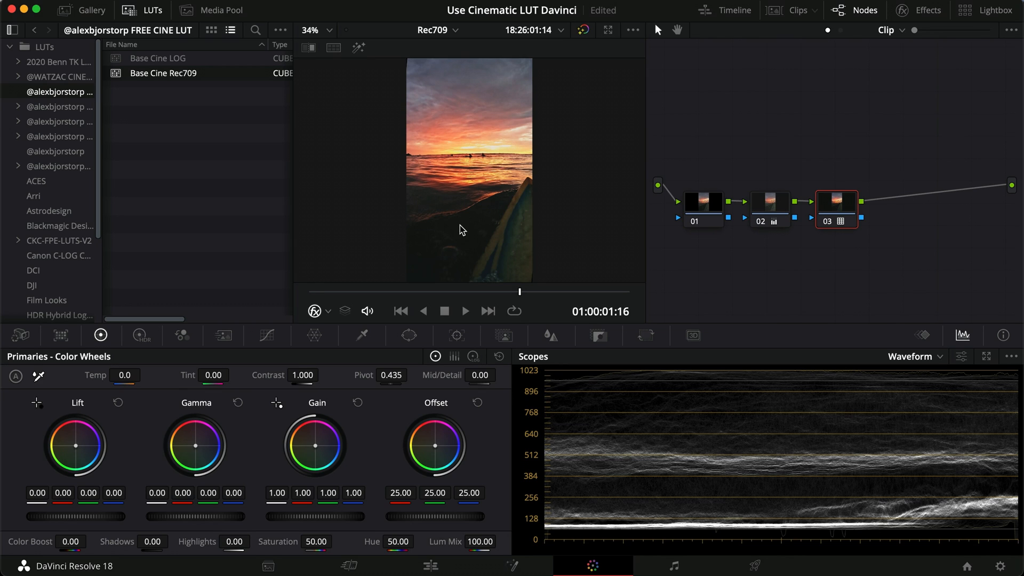
mouse_move(800, 129)
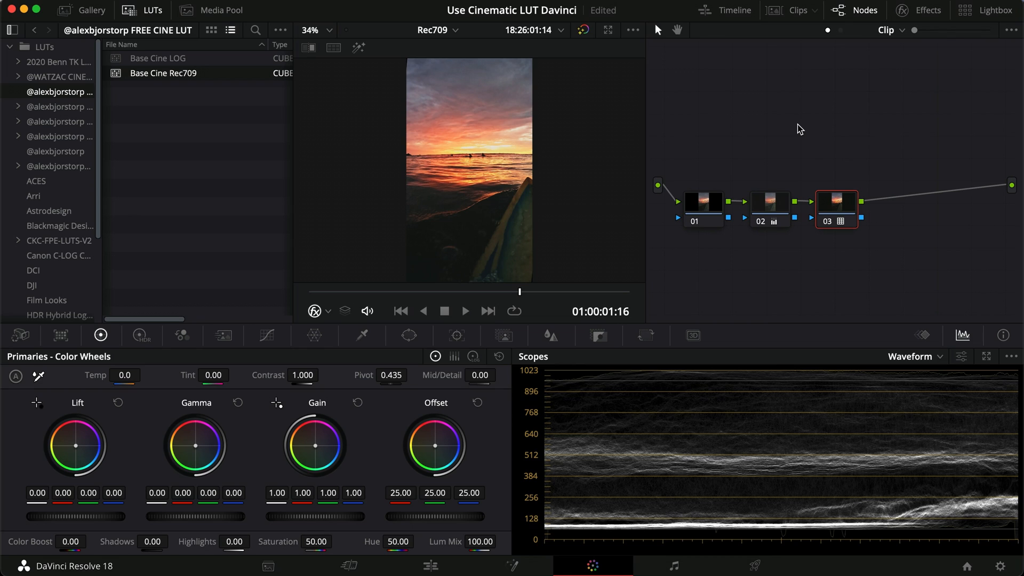
mouse_move(795, 322)
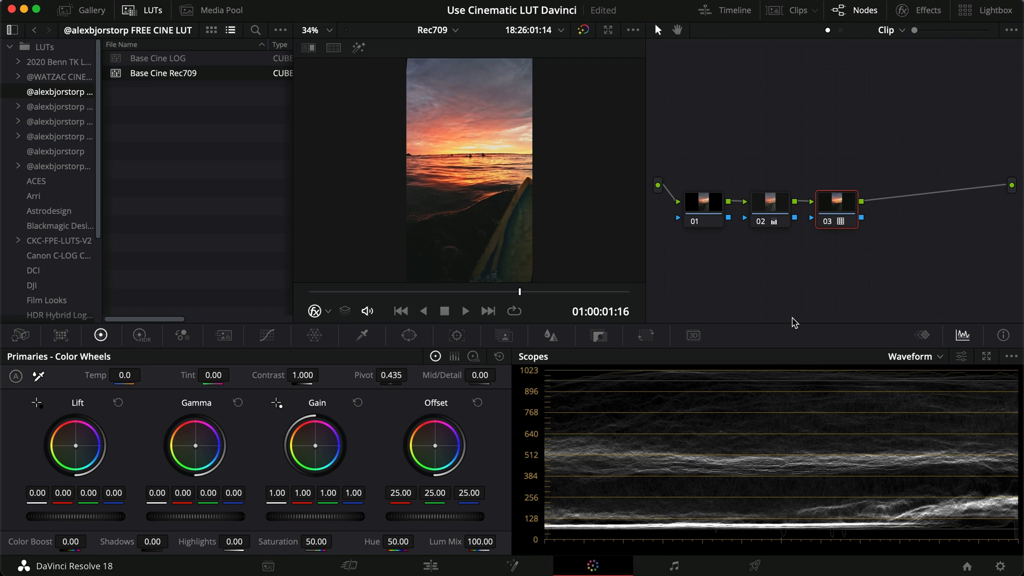